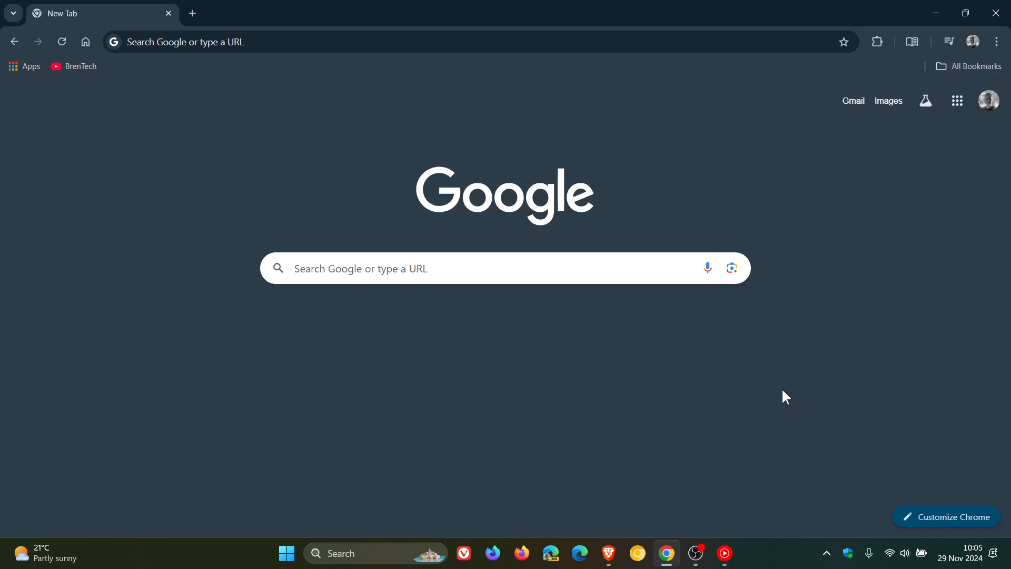
Show the keep-or-remove options beside uBlock Origin's soon-unsupported warning on the extensions page
click(876, 41)
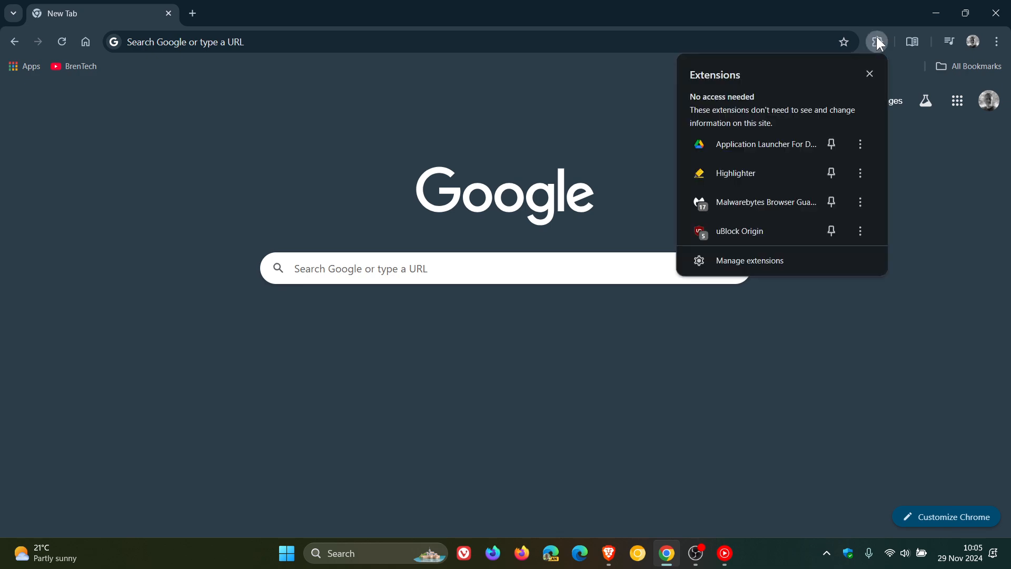
mouse_move(802, 266)
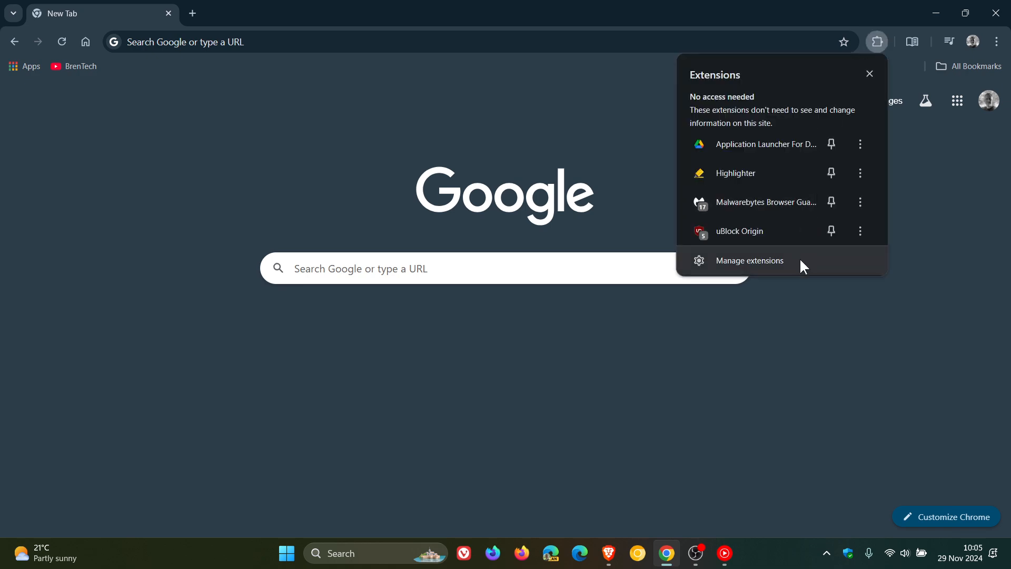
click(750, 261)
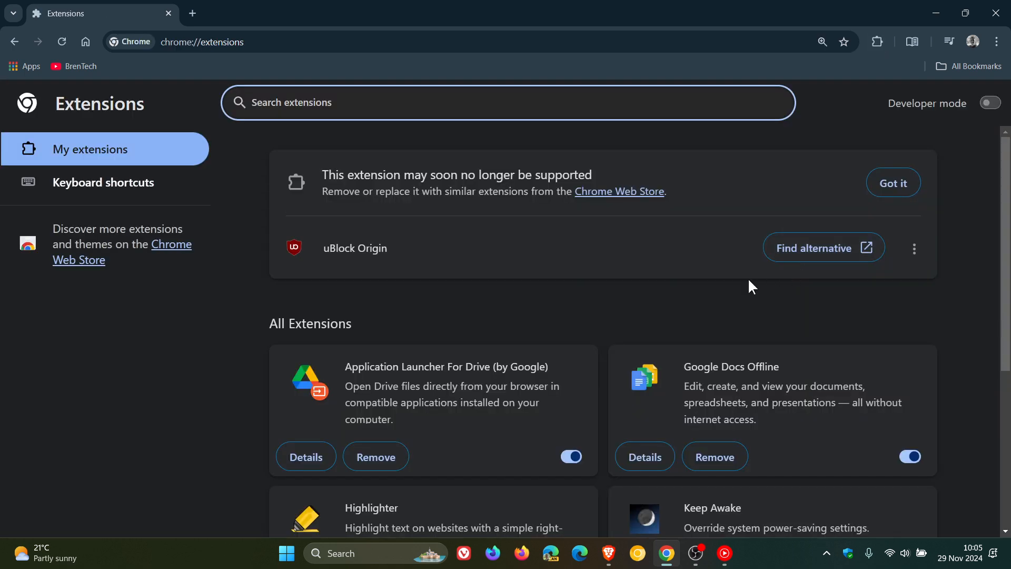
mouse_move(707, 284)
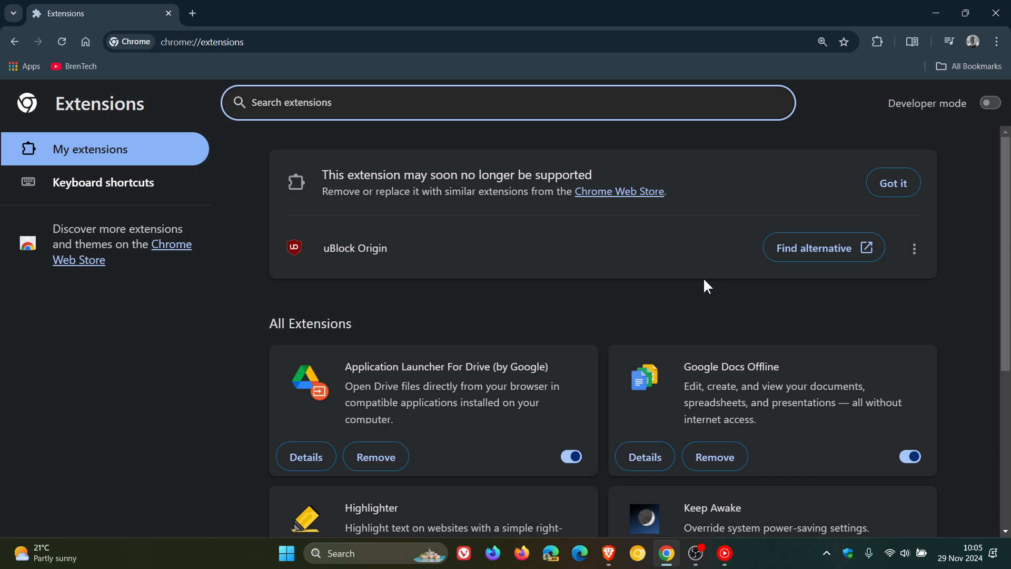
mouse_move(694, 270)
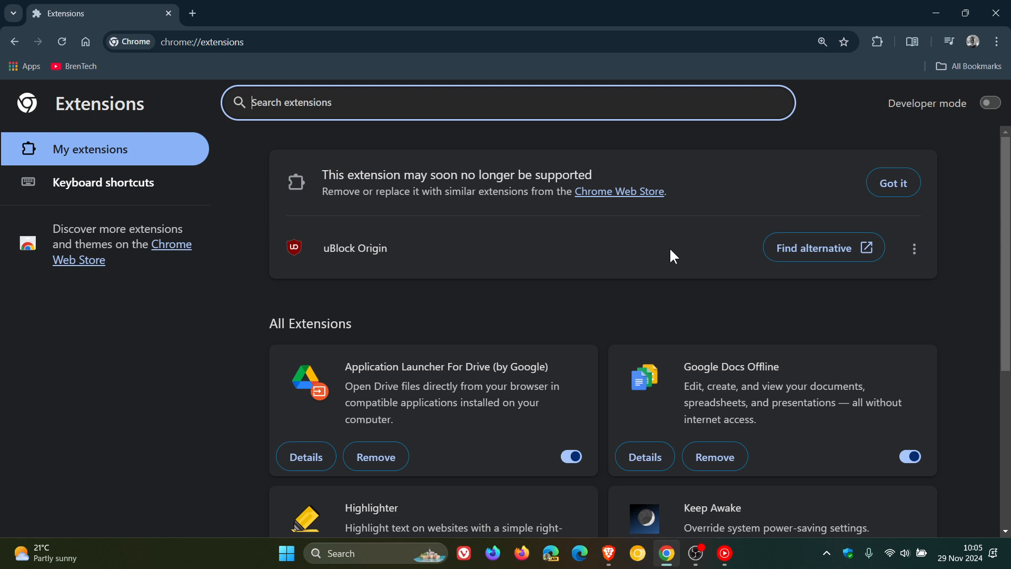
mouse_move(701, 242)
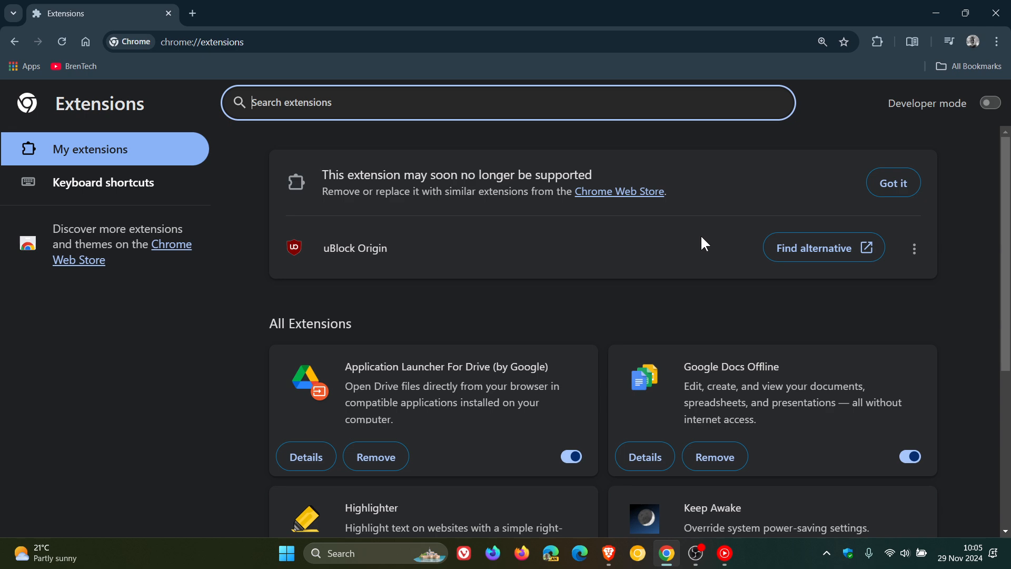
mouse_move(735, 284)
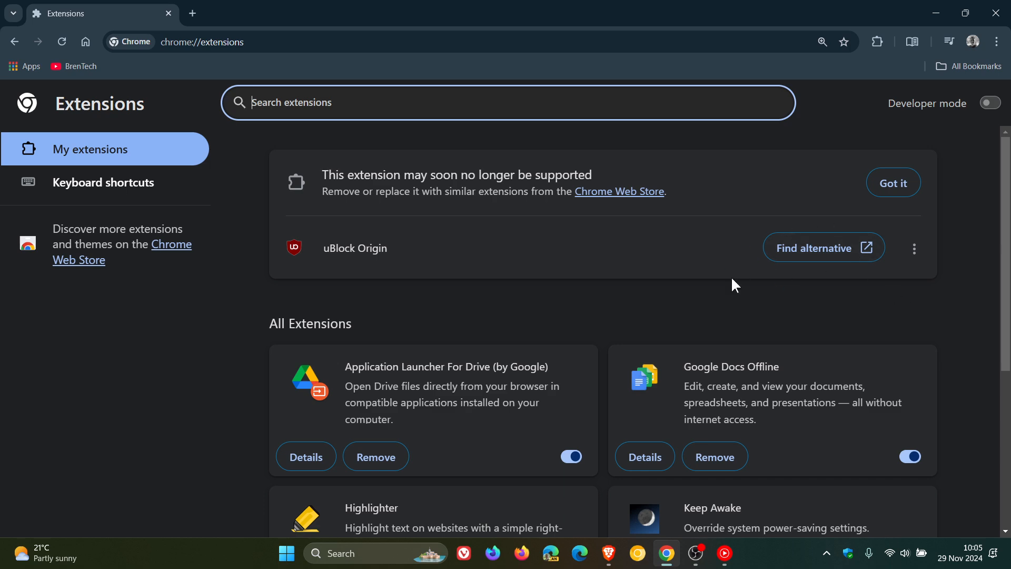
scroll(down, 3)
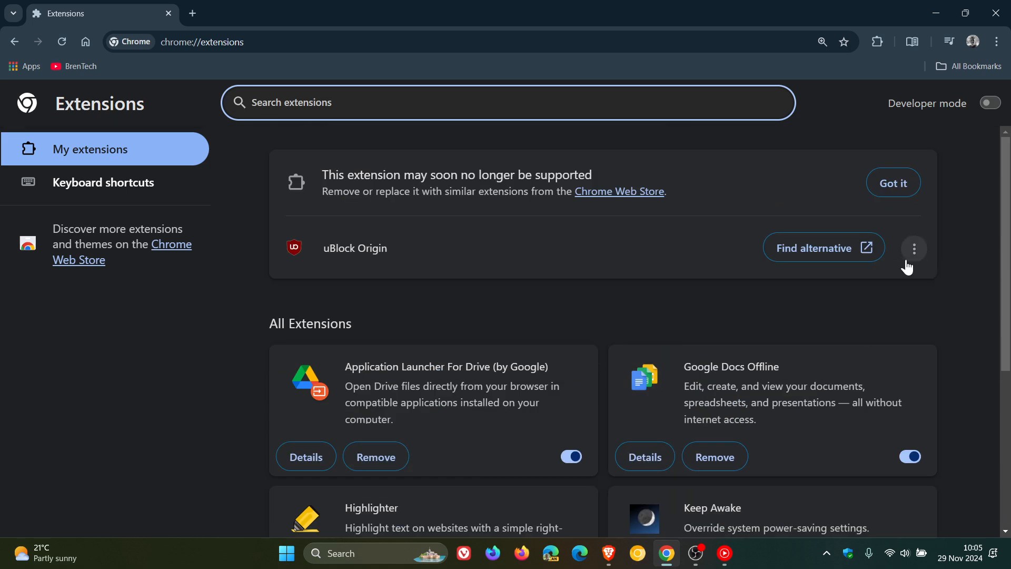
click(914, 248)
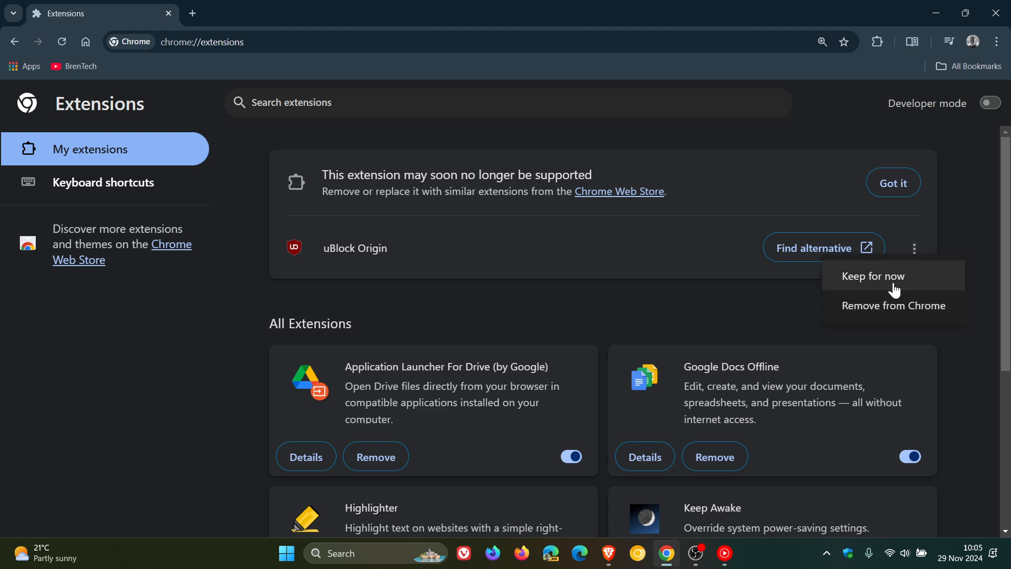
mouse_move(965, 234)
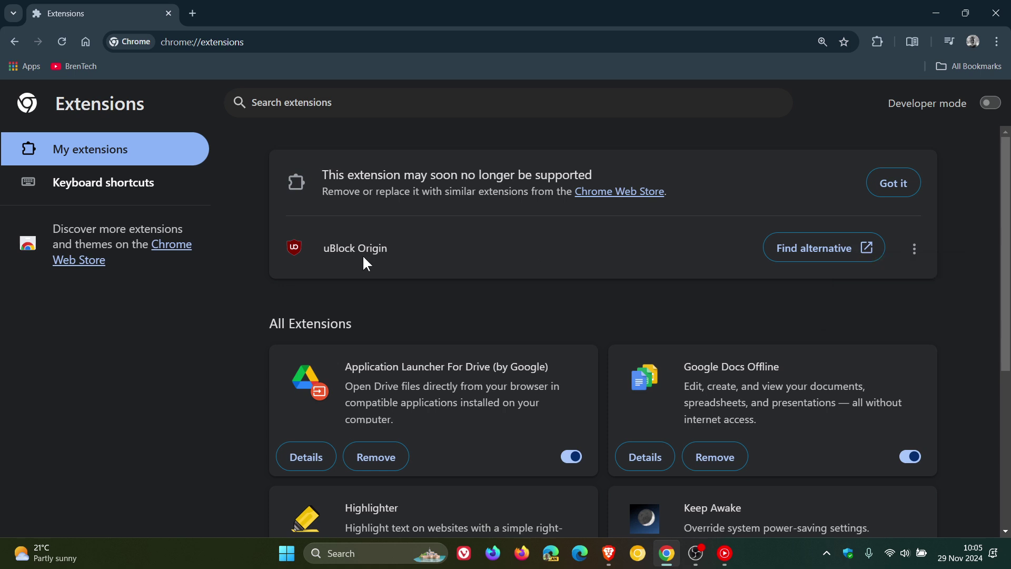
mouse_move(971, 221)
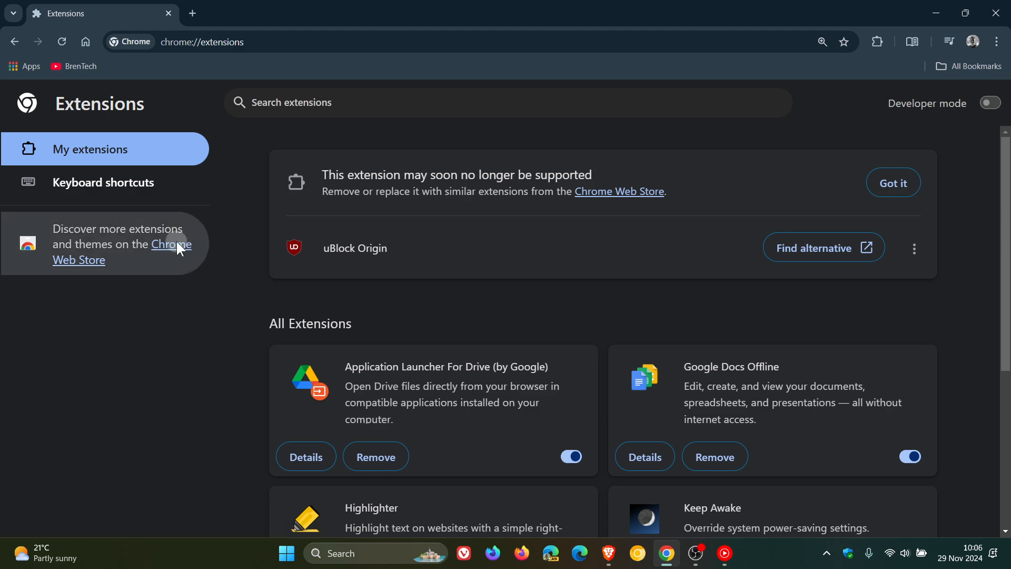
Search the Chrome Web Store for 'ublo' and show uBlock Origin's listing with its warning
click(170, 244)
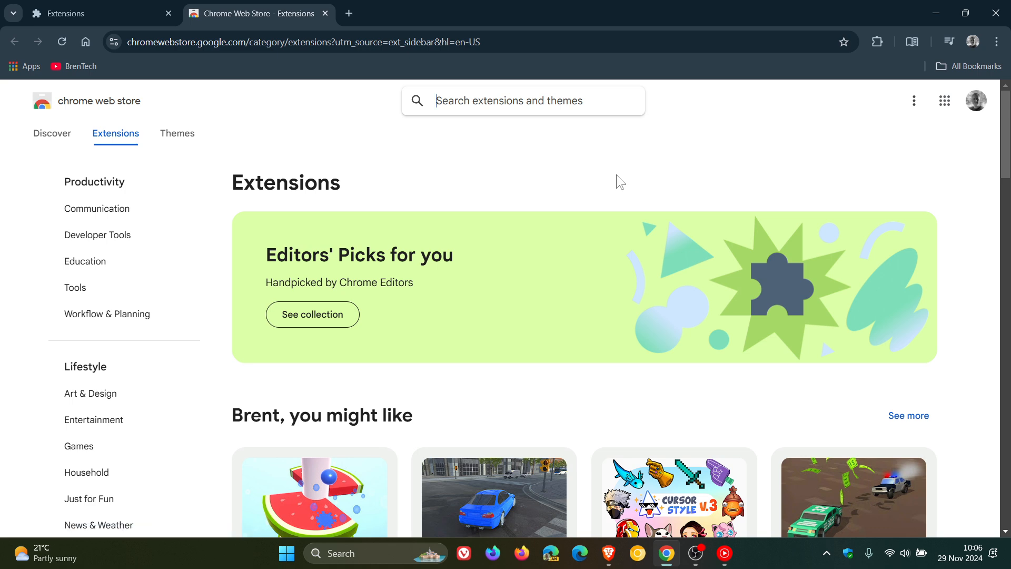
text(ublo)
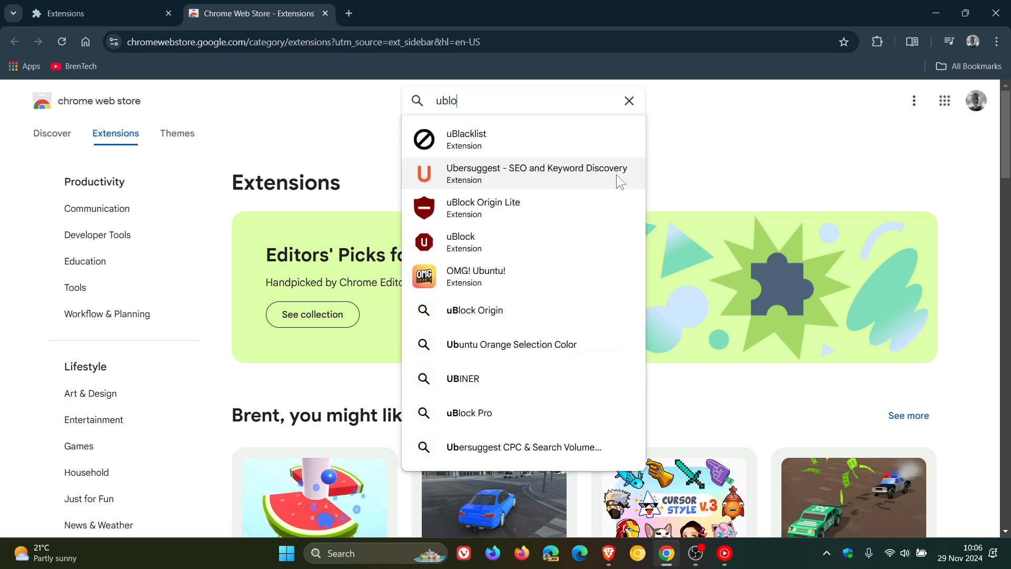
click(474, 310)
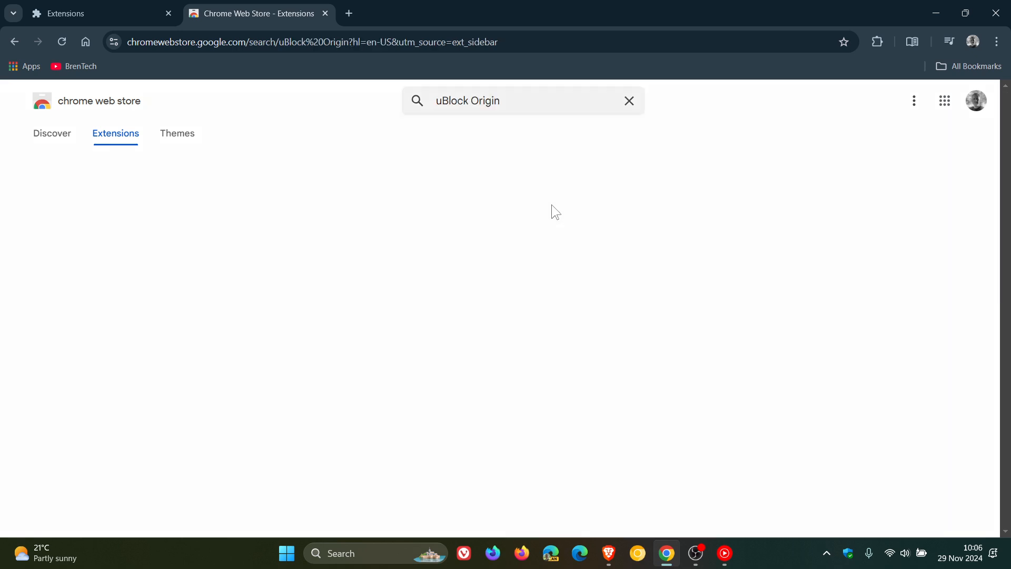
click(472, 198)
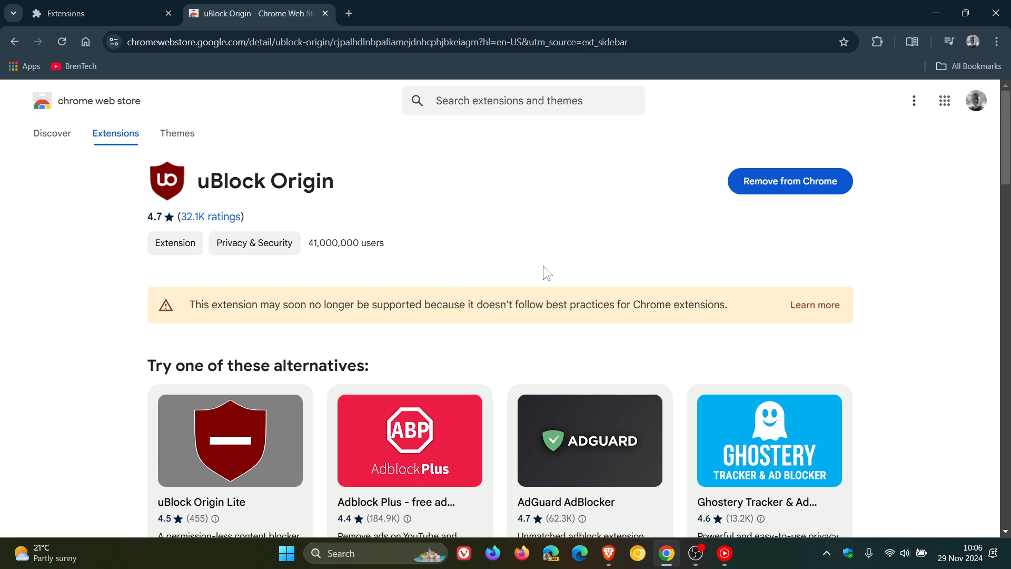
mouse_move(316, 337)
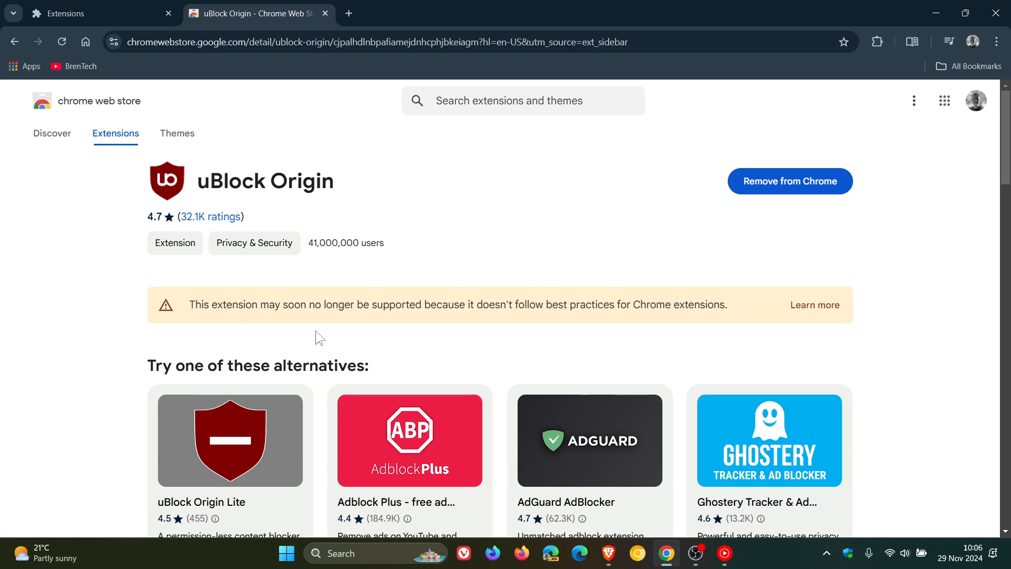
mouse_move(344, 337)
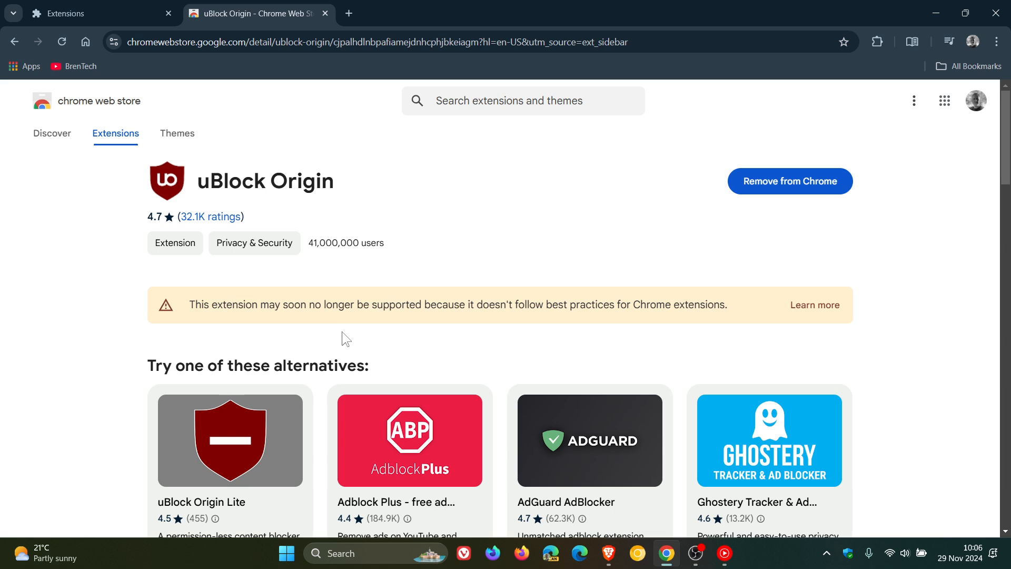
mouse_move(704, 338)
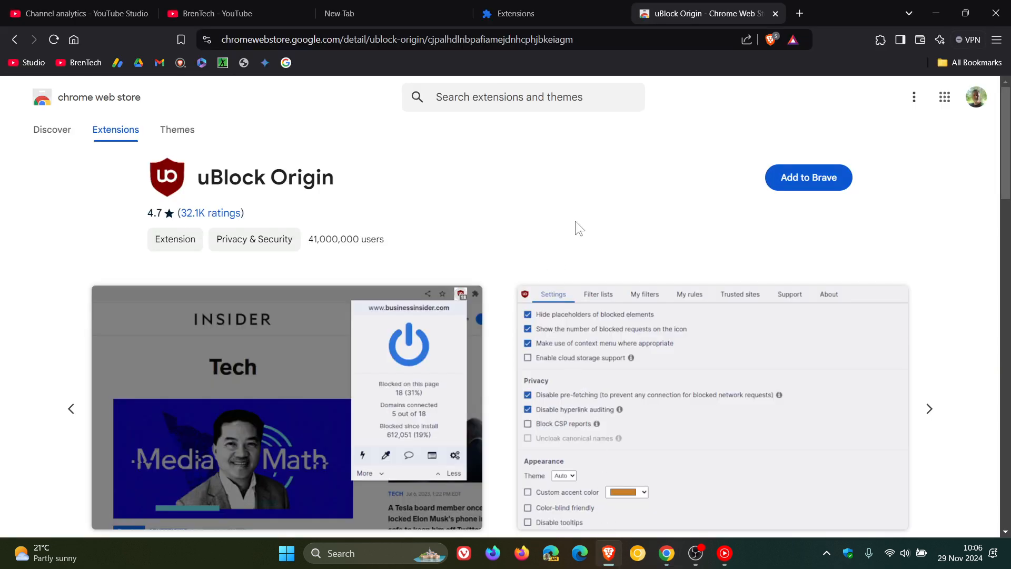
mouse_move(623, 186)
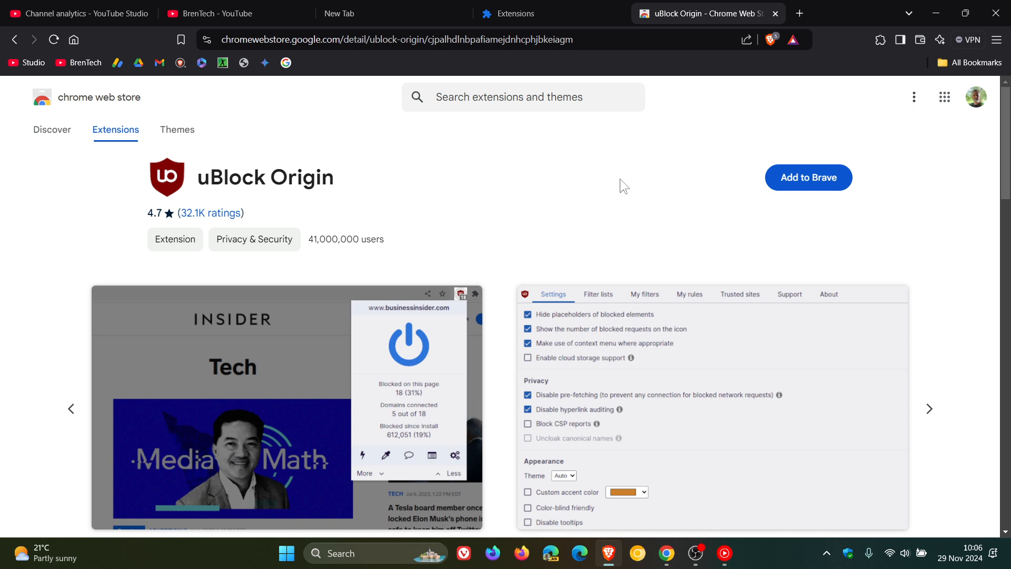
mouse_move(857, 209)
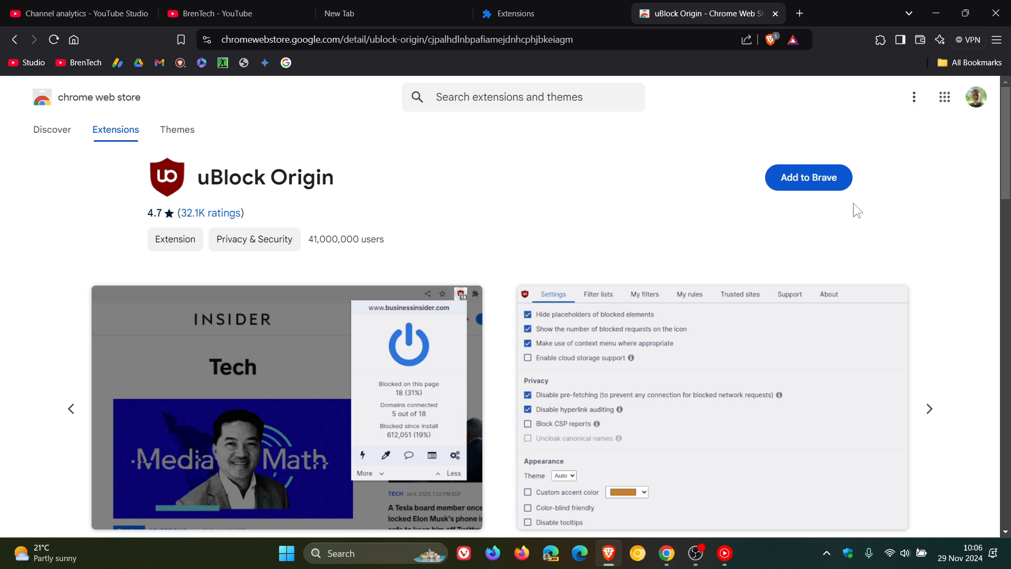
mouse_move(806, 246)
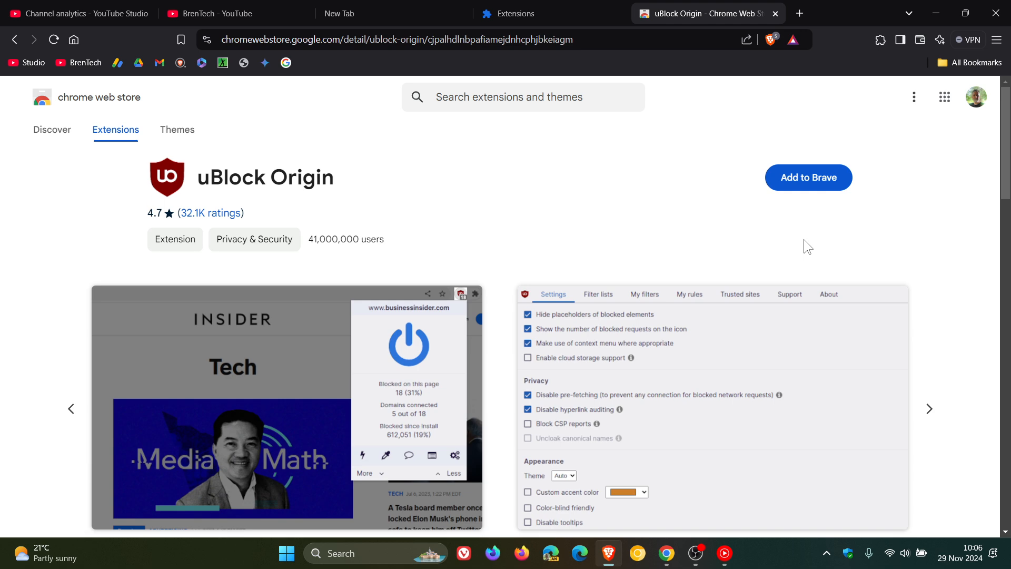
mouse_move(829, 231)
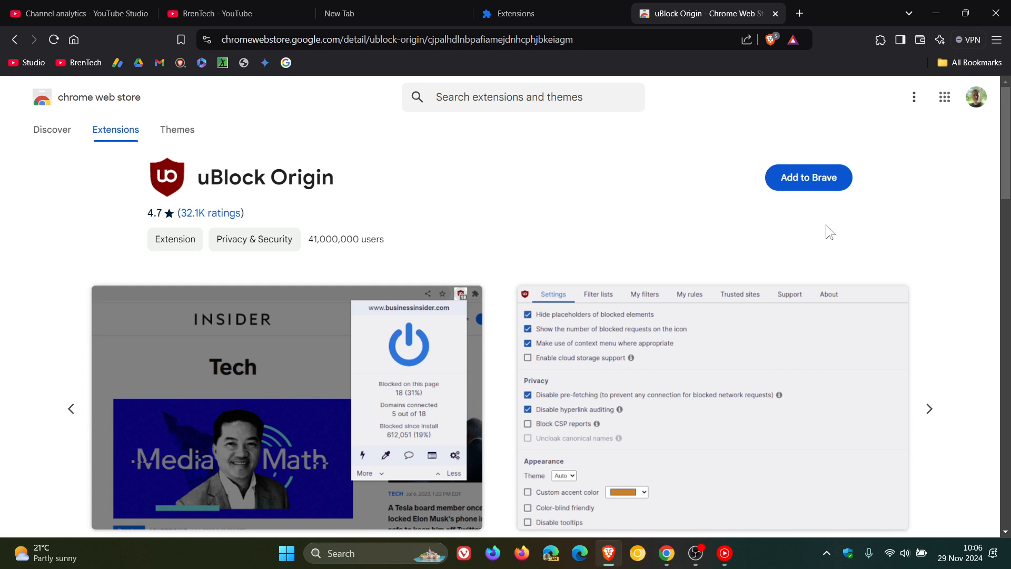
mouse_move(834, 232)
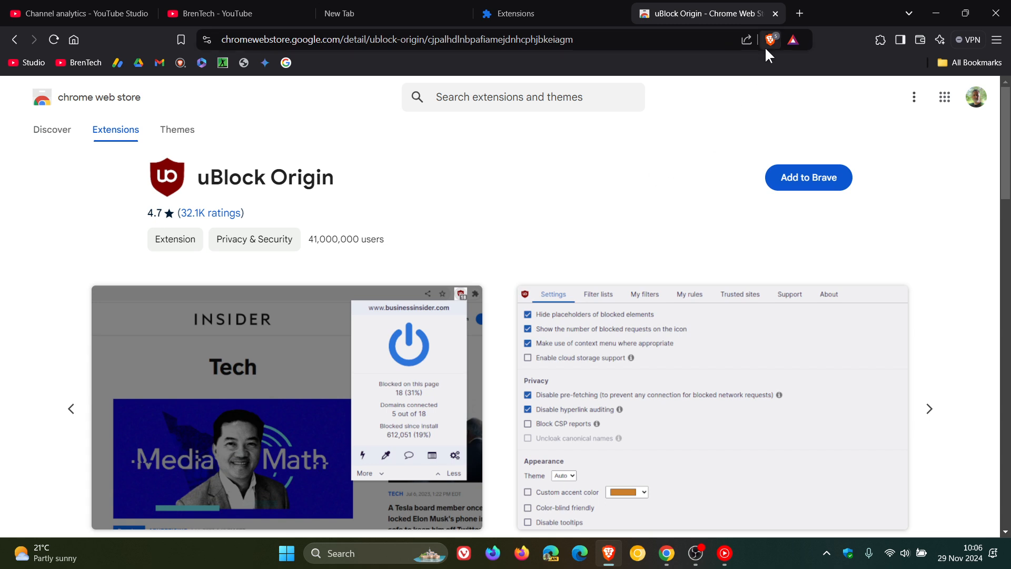
Check Brave Shields' blocked-items summary for this site, then dismiss it
click(768, 40)
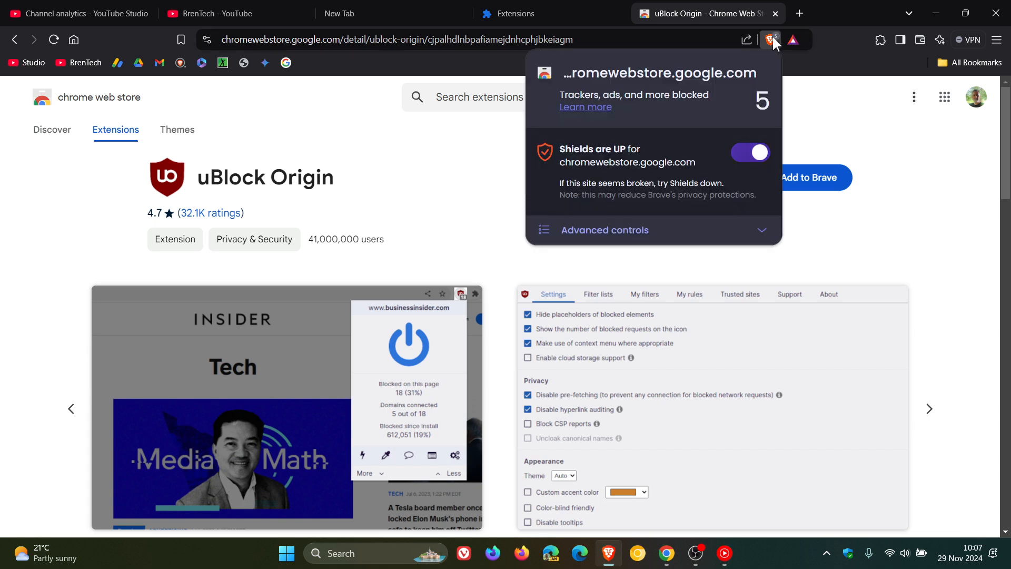
mouse_move(909, 227)
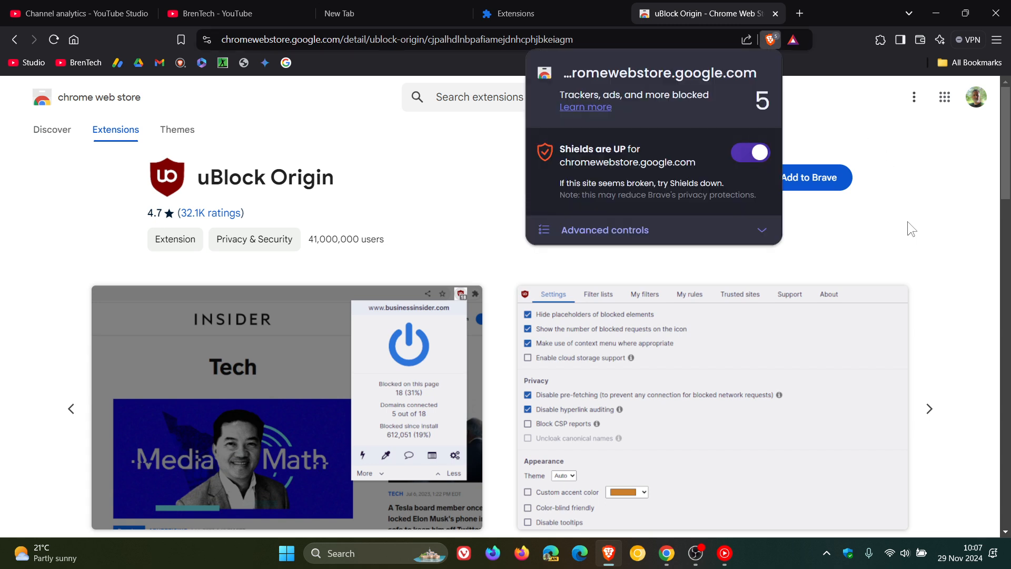
click(912, 228)
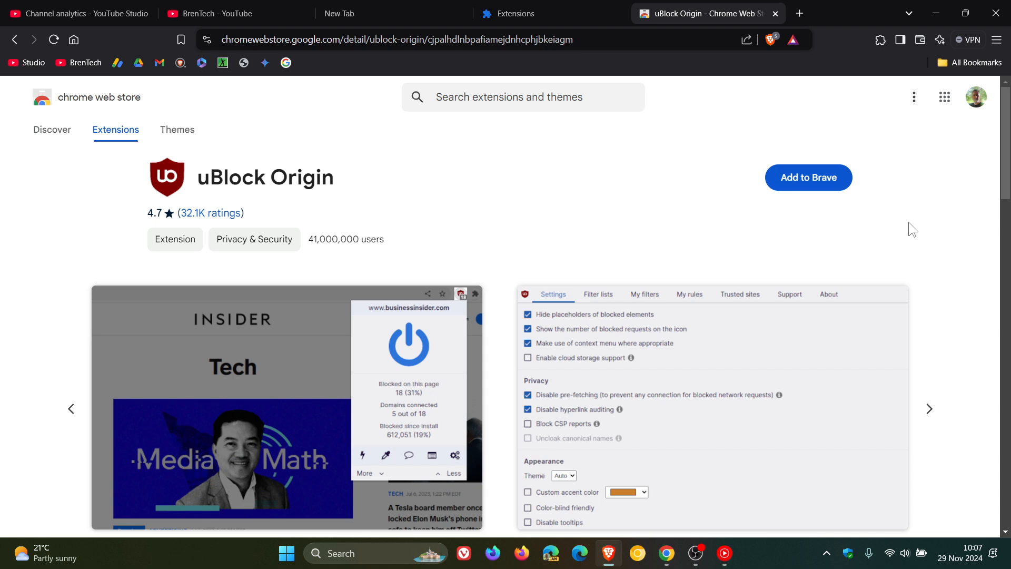
mouse_move(724, 131)
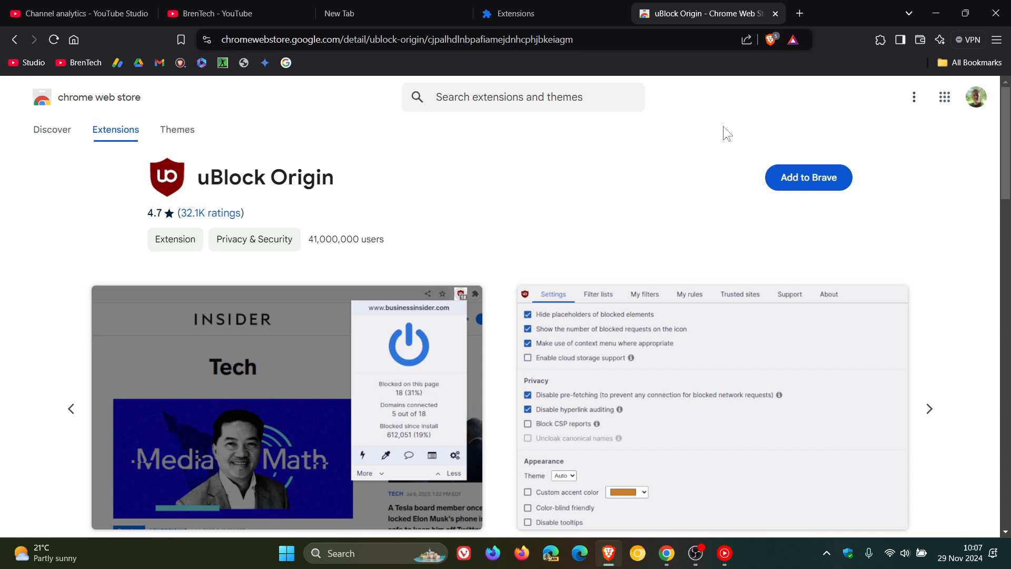
mouse_move(690, 176)
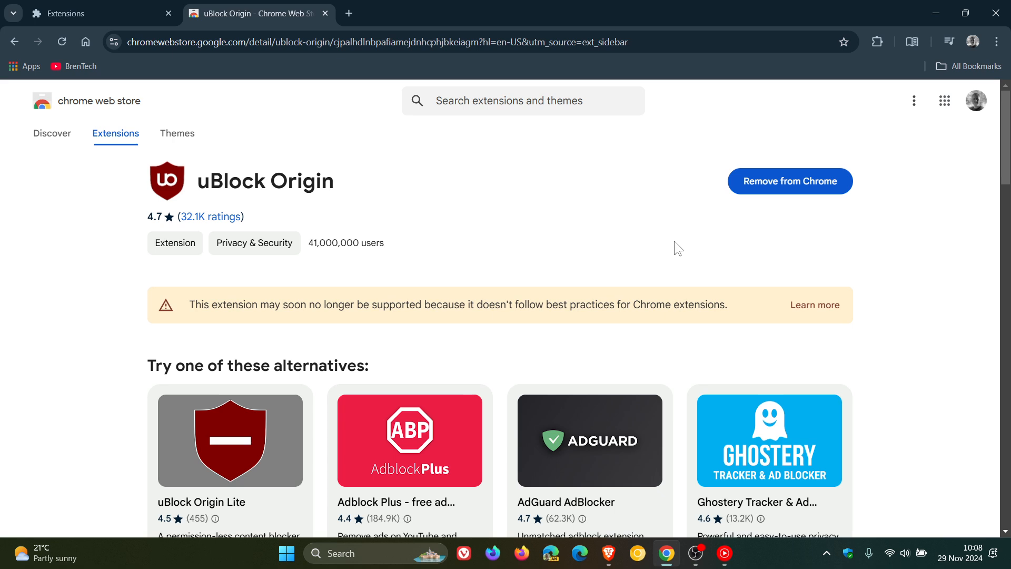
mouse_move(426, 168)
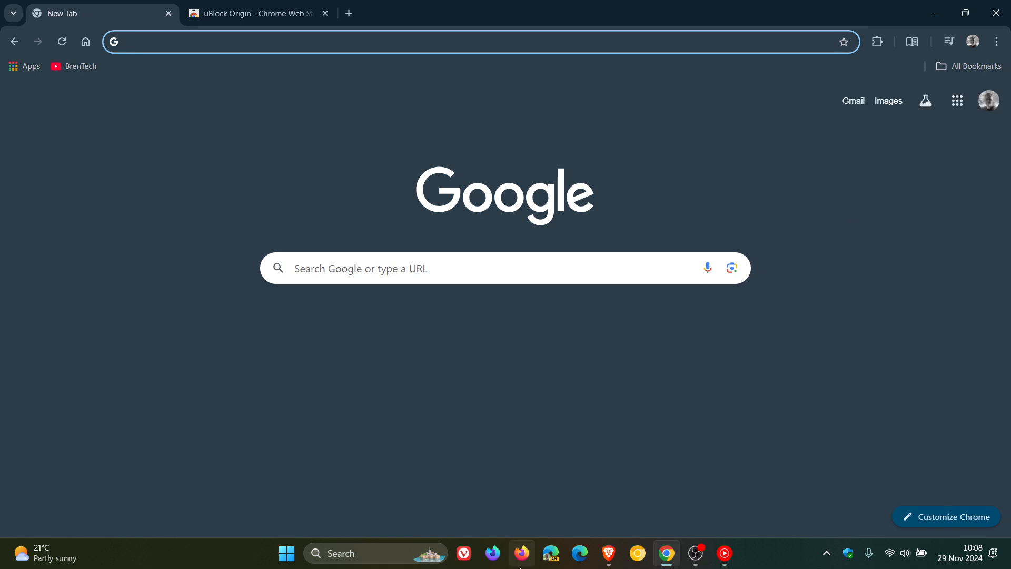
Bring another browser window forward from the taskbar
click(520, 553)
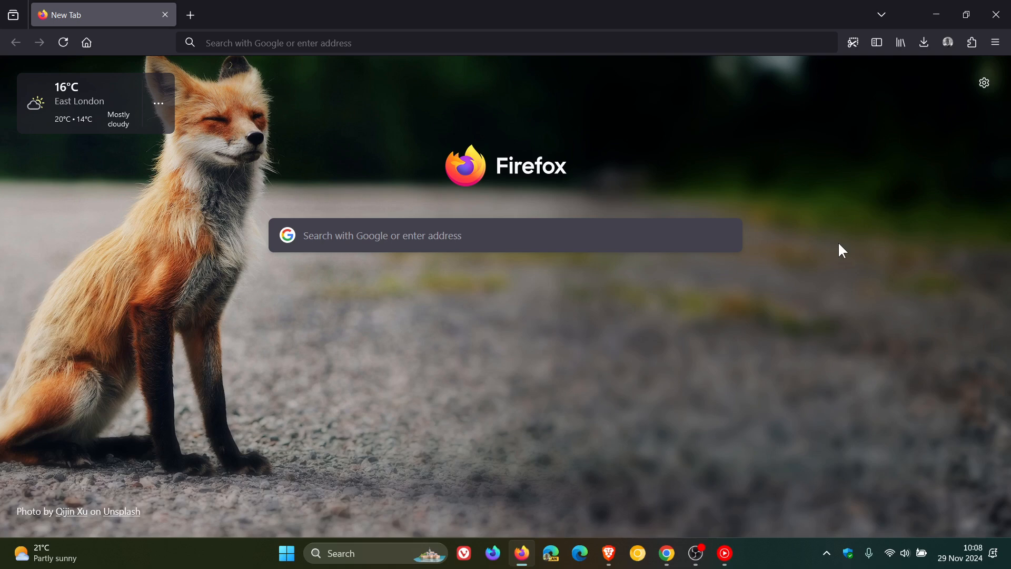
mouse_move(190, 190)
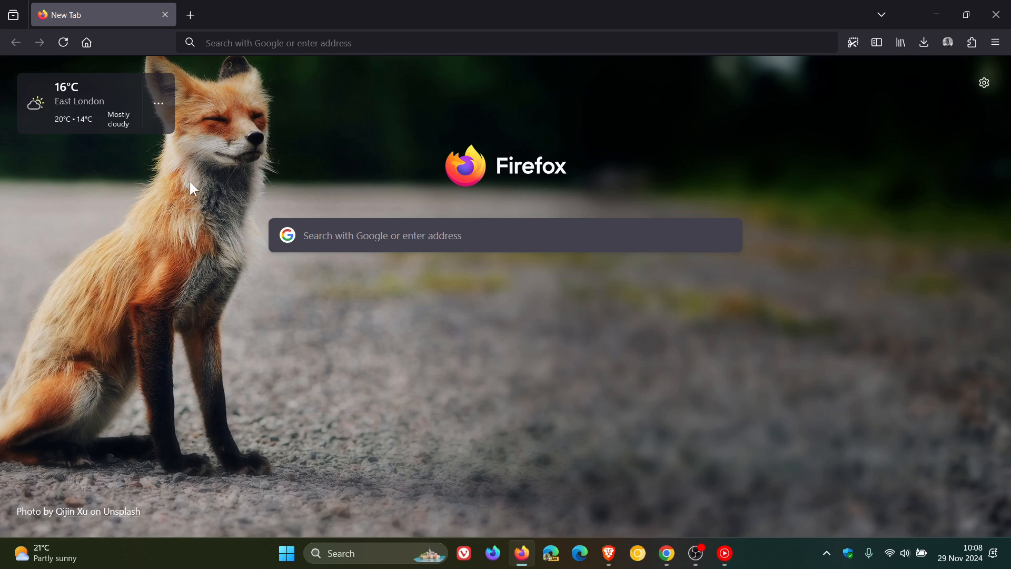
mouse_move(823, 309)
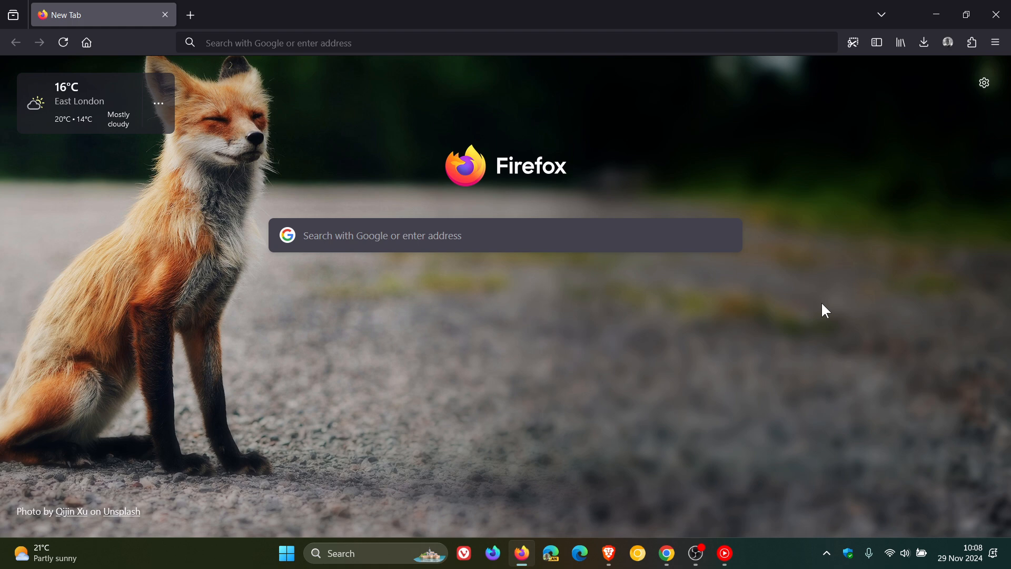
mouse_move(775, 331)
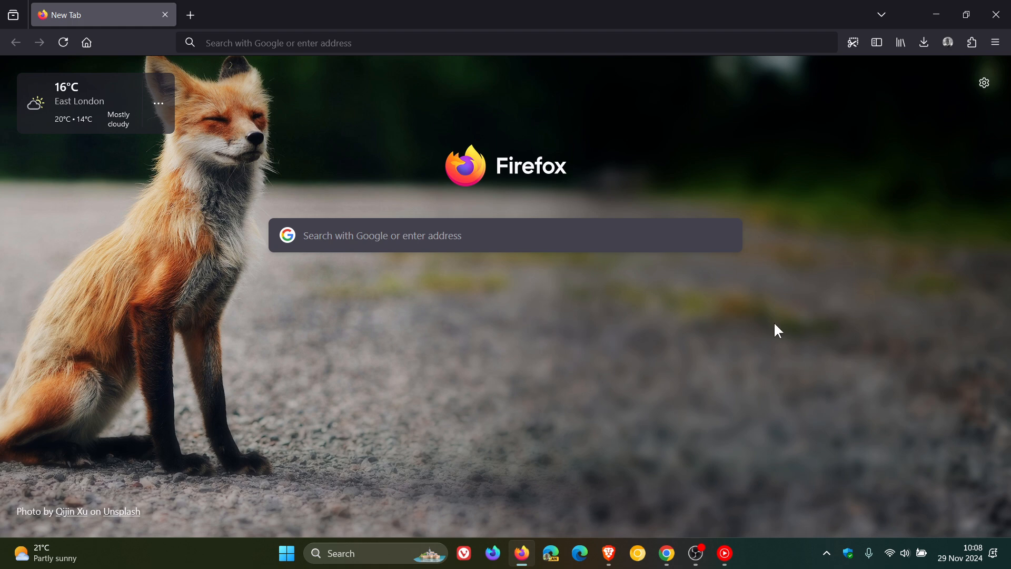
mouse_move(608, 556)
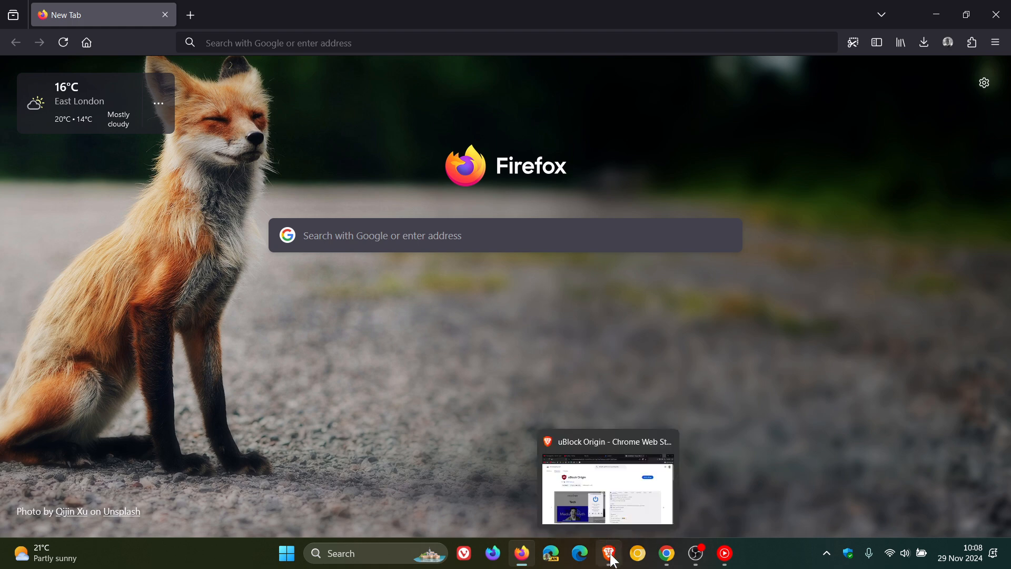
Glance at Brave's uBlock Origin page, then return to Chrome's new tab
click(607, 554)
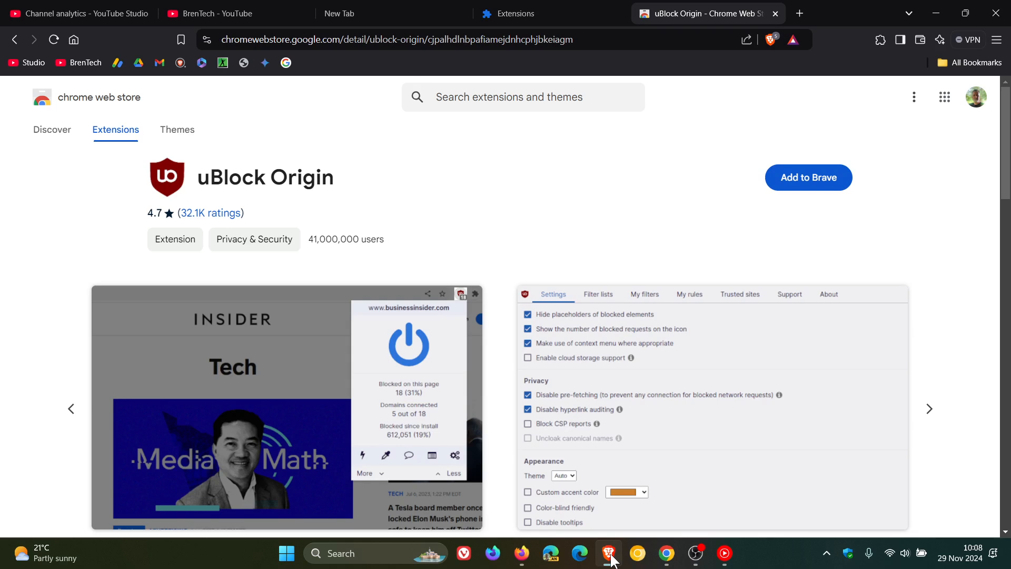
click(666, 552)
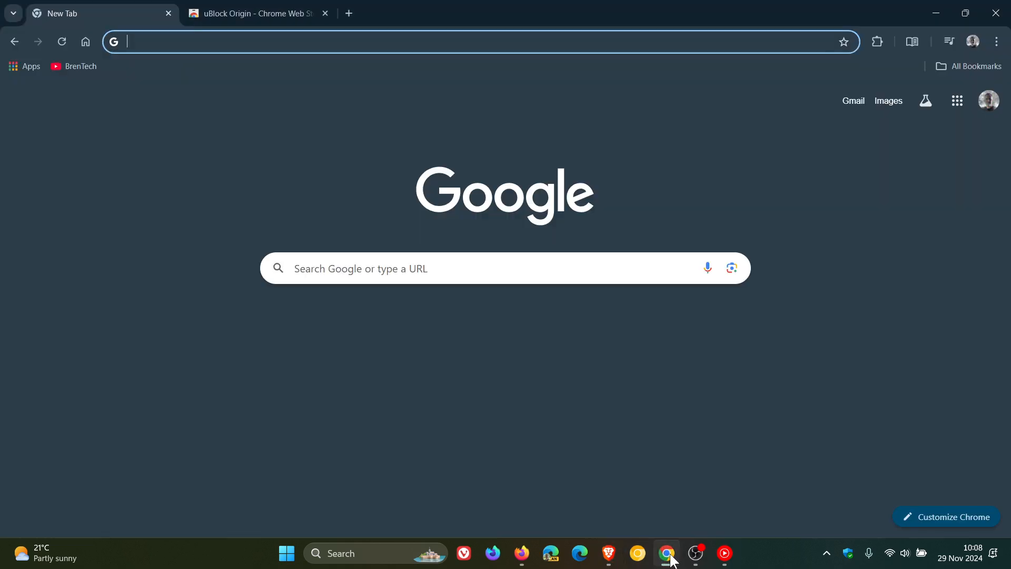
mouse_move(862, 267)
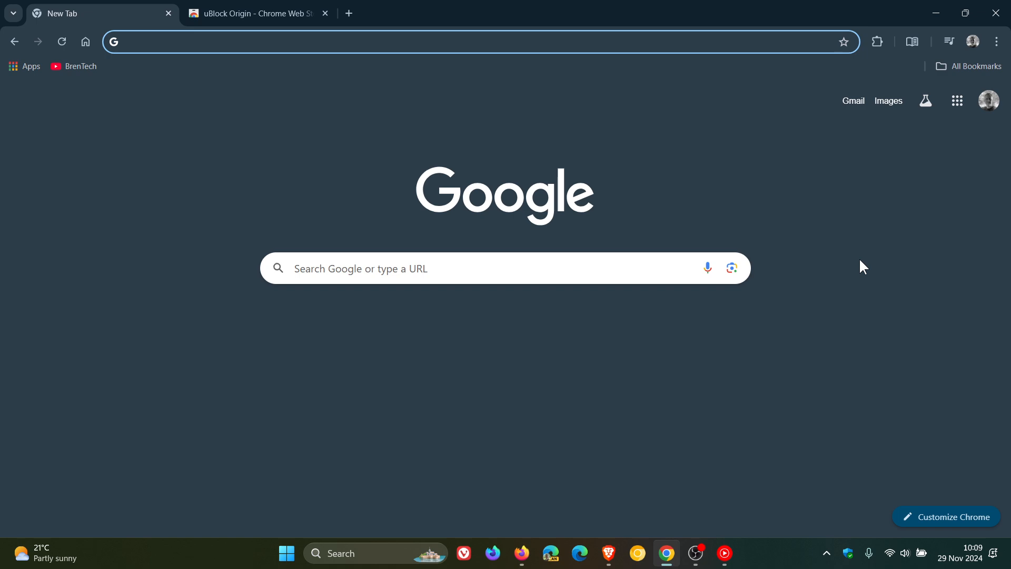